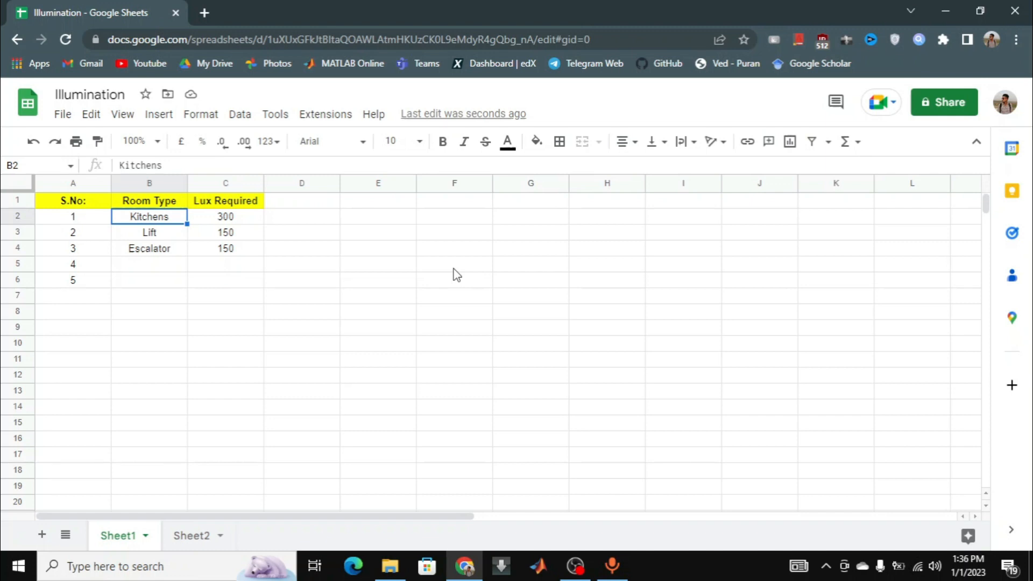
{"action": "mouse_move", "coordinate": [363, 220]}
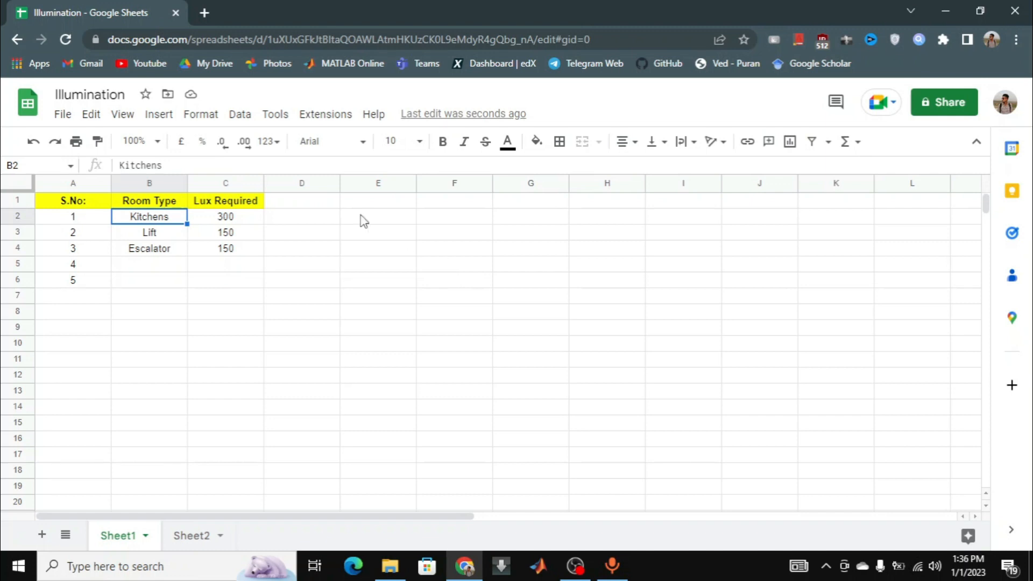
- Inspect C2's VLOOKUP formula and the Lux Required values on Sheet2
{"action": "left_click", "coordinate": [226, 216]}
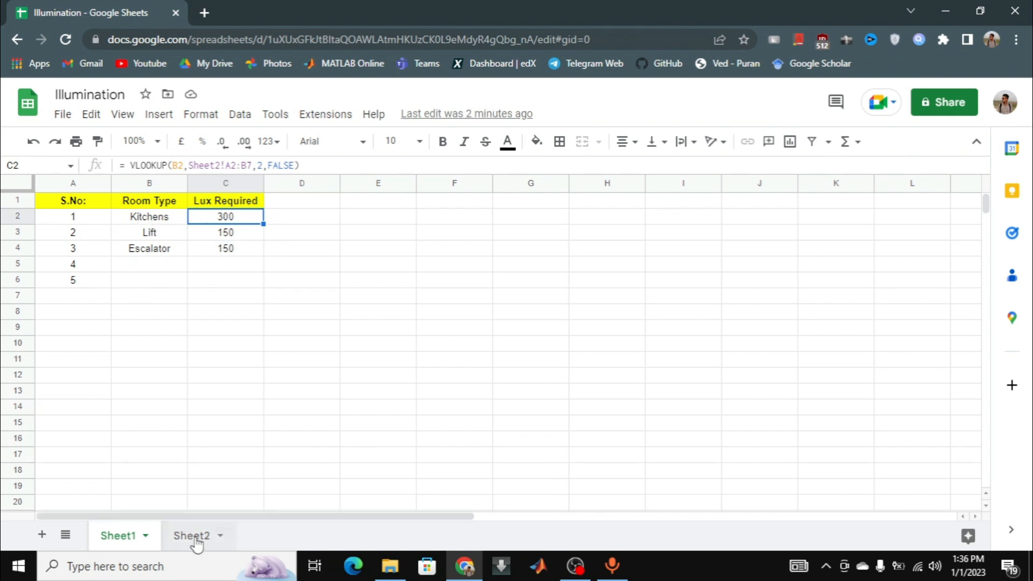
{"action": "left_click", "coordinate": [192, 536]}
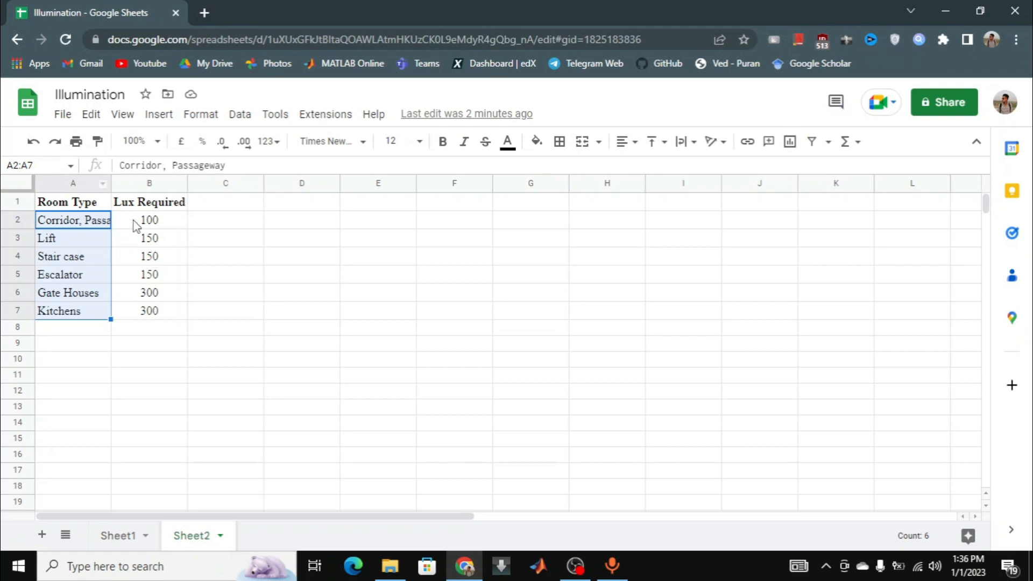
{"action": "left_click", "coordinate": [149, 219]}
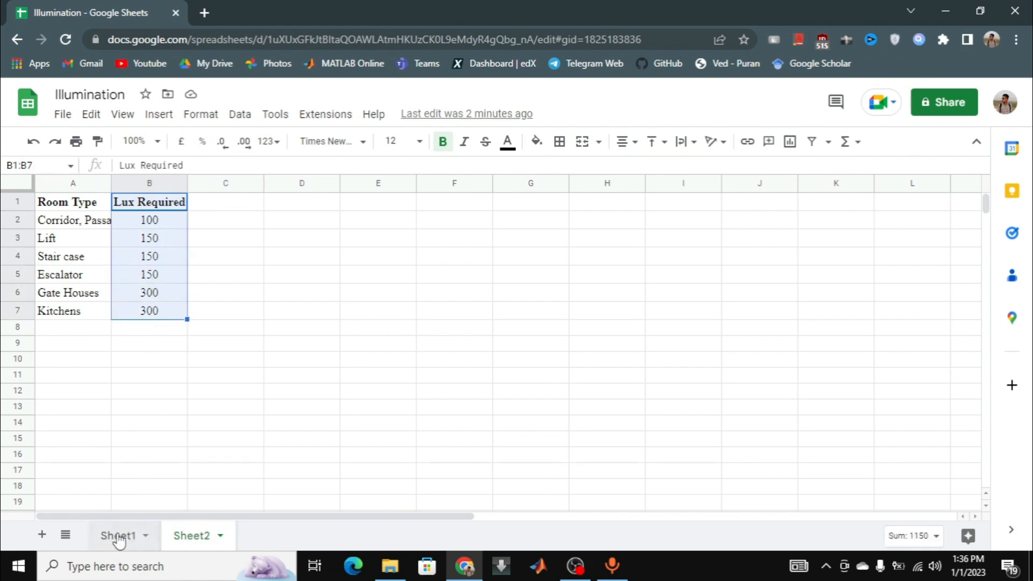
{"action": "left_click", "coordinate": [118, 535]}
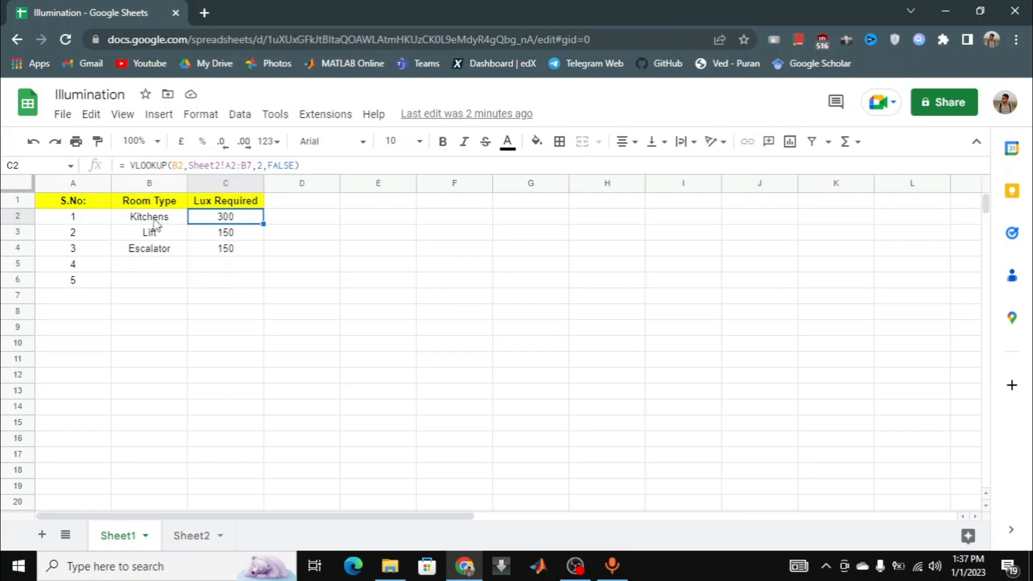
- Delete the room type entries in B2:B4 on Sheet1
{"action": "left_click", "coordinate": [149, 217]}
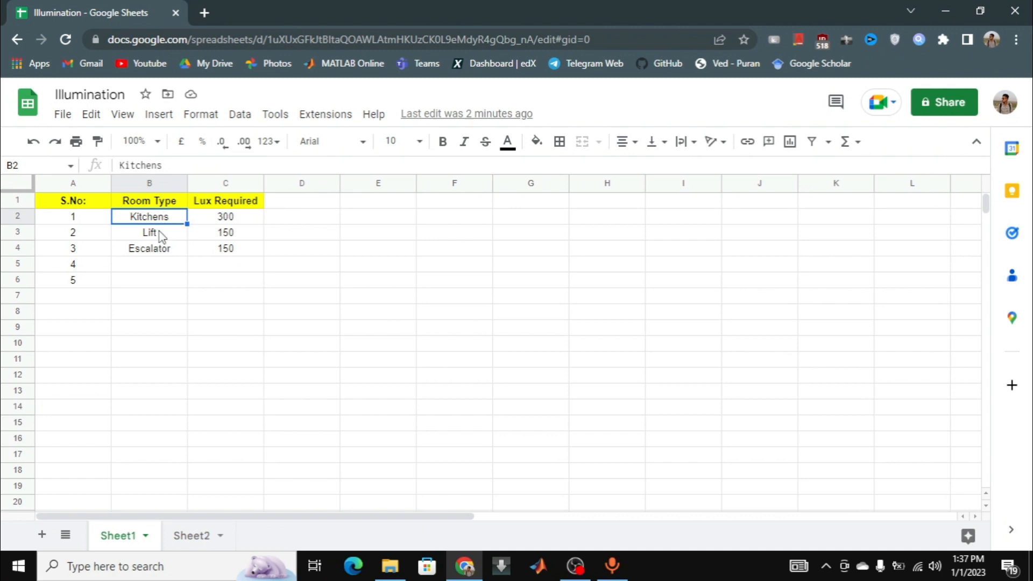
{"action": "left_click", "coordinate": [149, 249]}
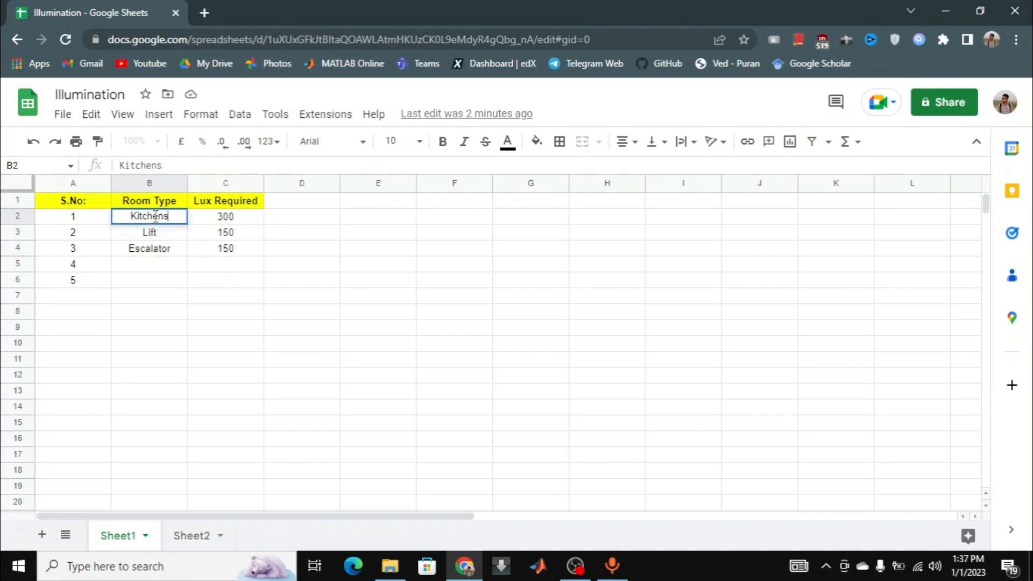
{"action": "mouse_move", "coordinate": [173, 249]}
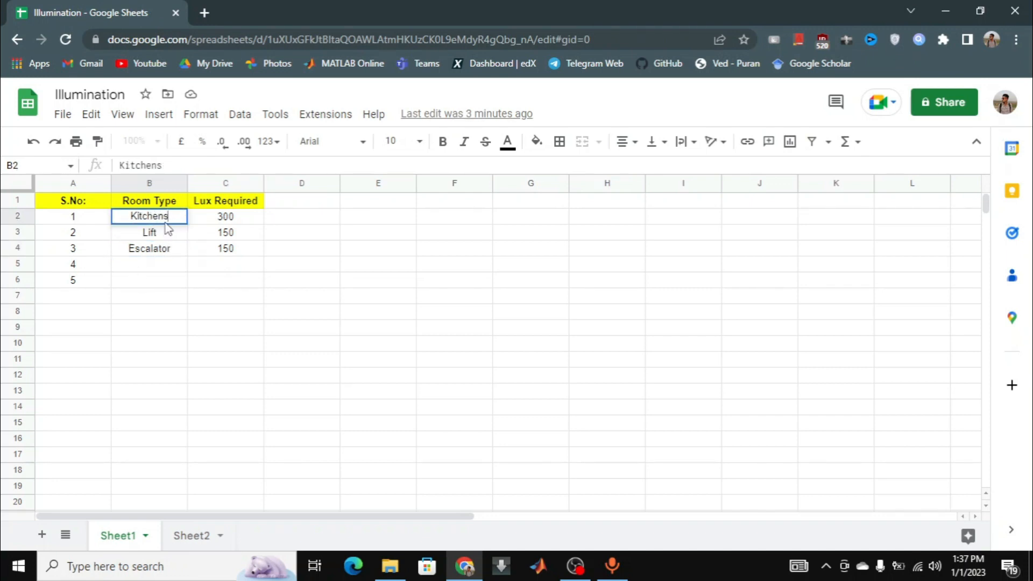
{"action": "mouse_move", "coordinate": [181, 218]}
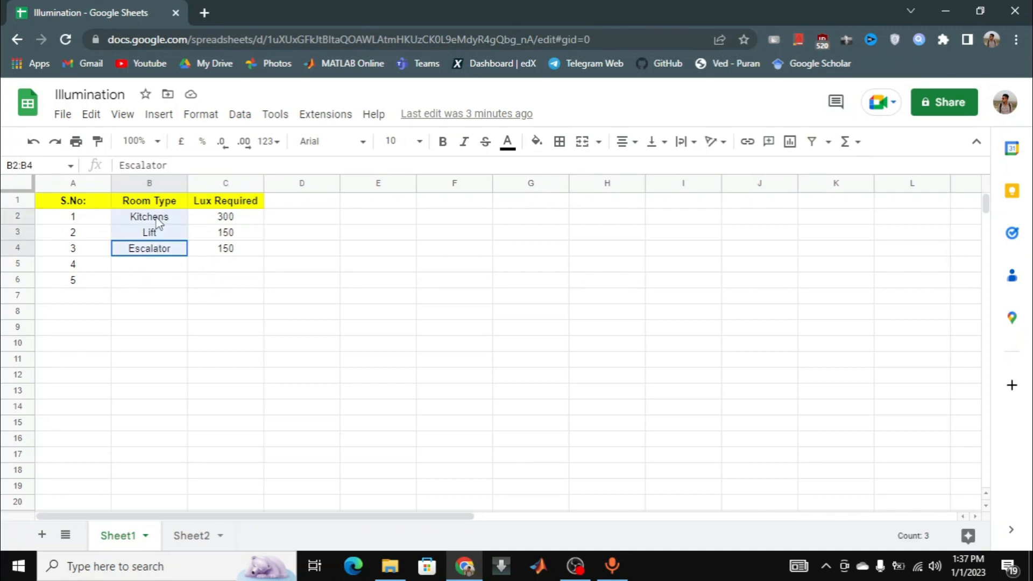
{"action": "key", "text": "Delete"}
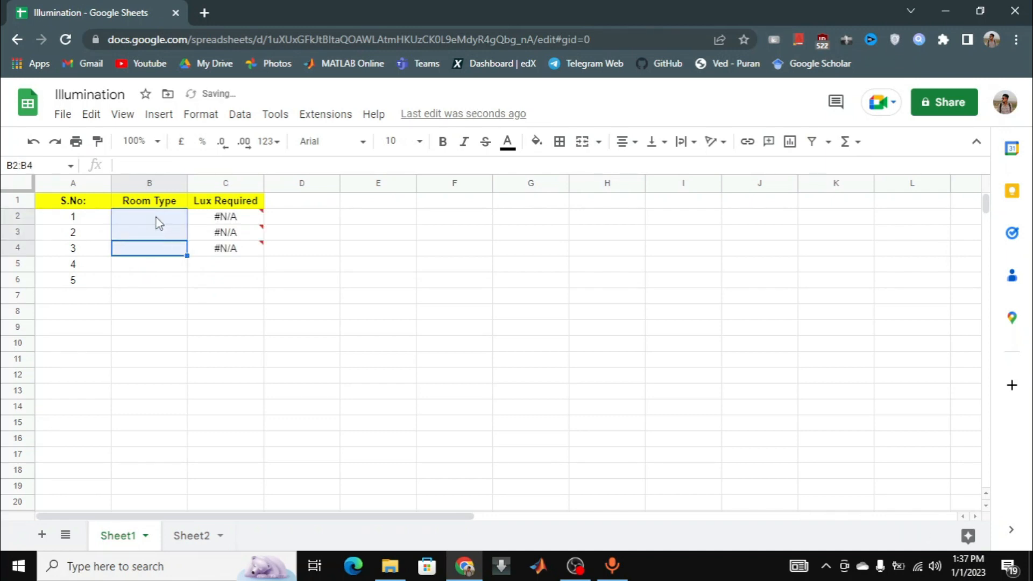
- Start adding a drop-down to cell B2 from the Insert menu
{"action": "left_click", "coordinate": [149, 216]}
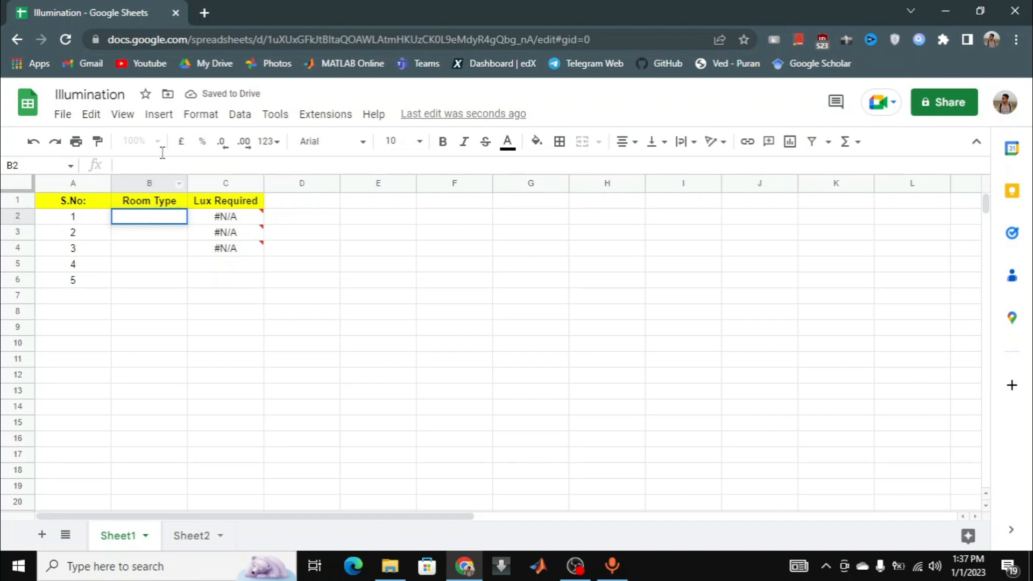
{"action": "left_click", "coordinate": [159, 114]}
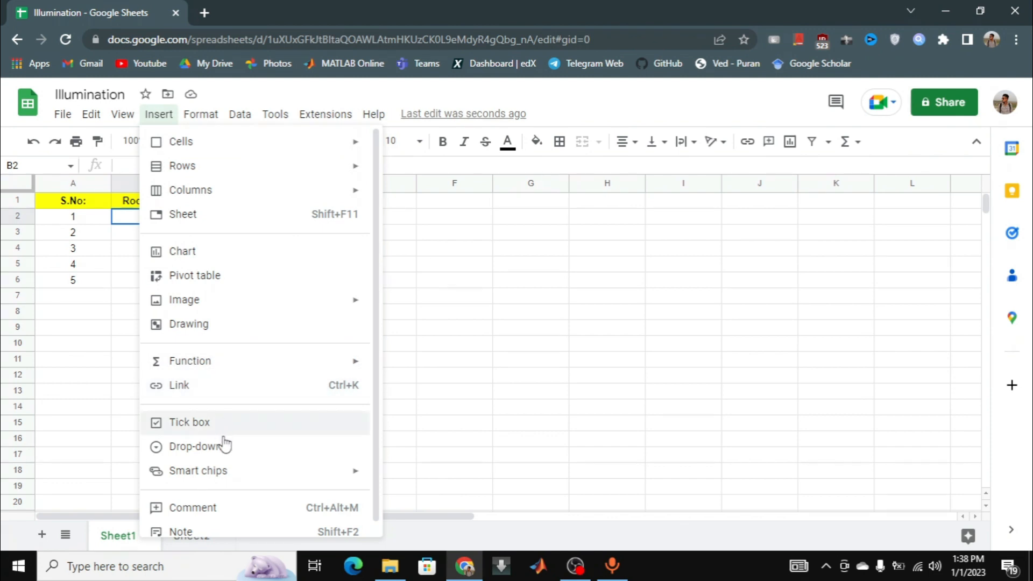
{"action": "mouse_move", "coordinate": [220, 453]}
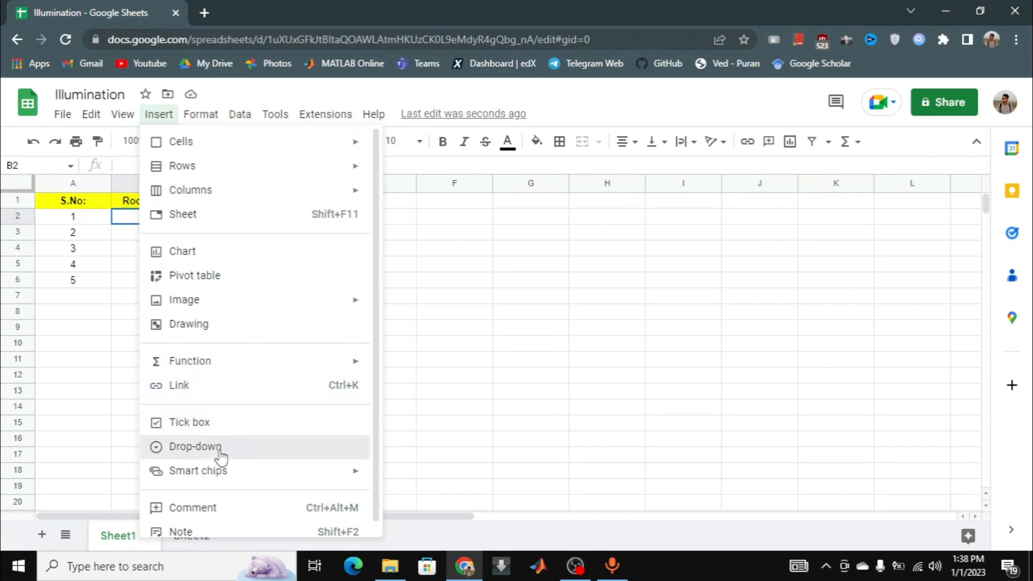
{"action": "left_click", "coordinate": [194, 446]}
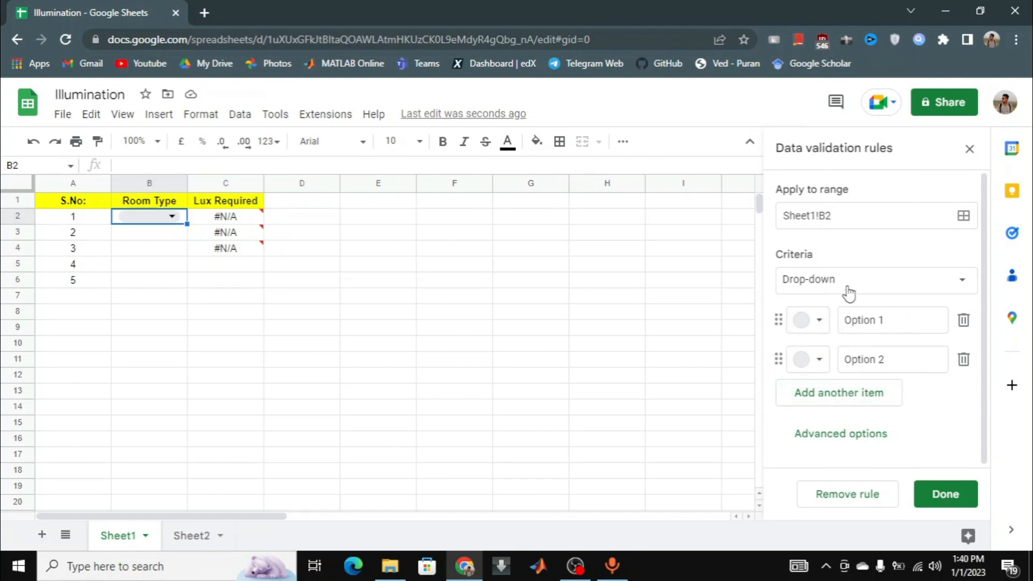
{"action": "mouse_move", "coordinate": [838, 285]}
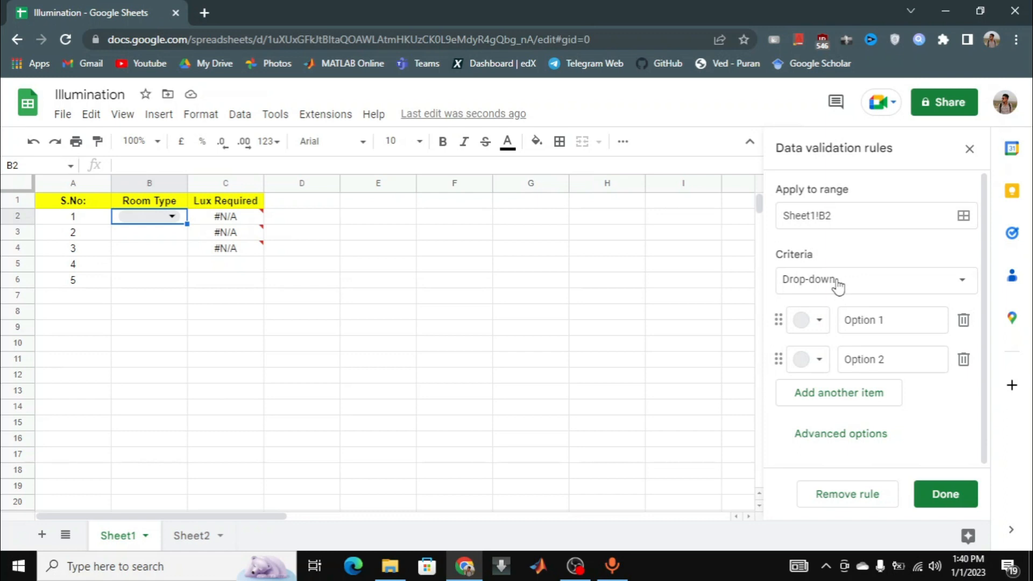
- Set B2's validation criteria to Drop-down (from a range) using Sheet2!A2:A7
{"action": "left_click", "coordinate": [874, 279]}
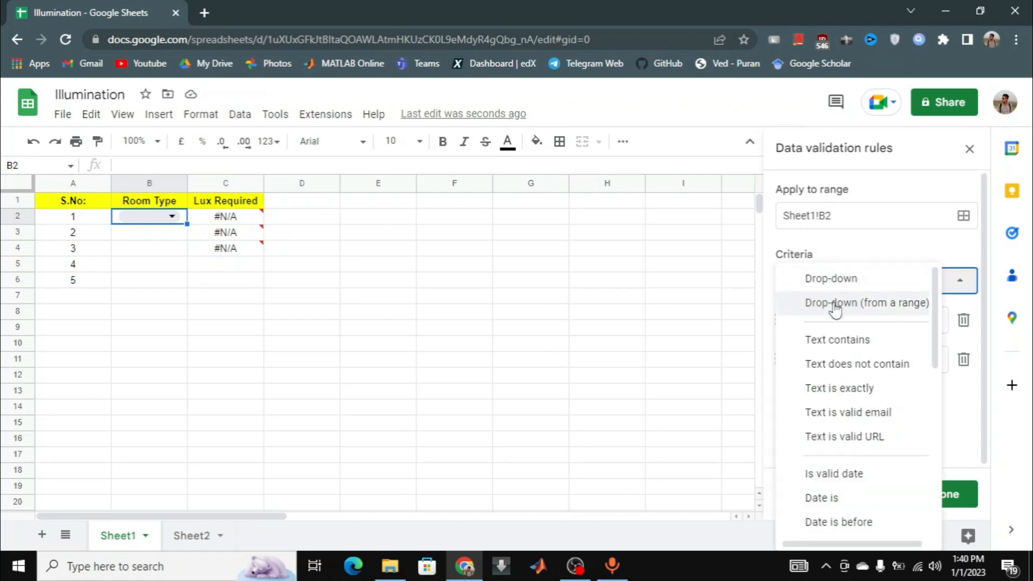
{"action": "mouse_move", "coordinate": [916, 310]}
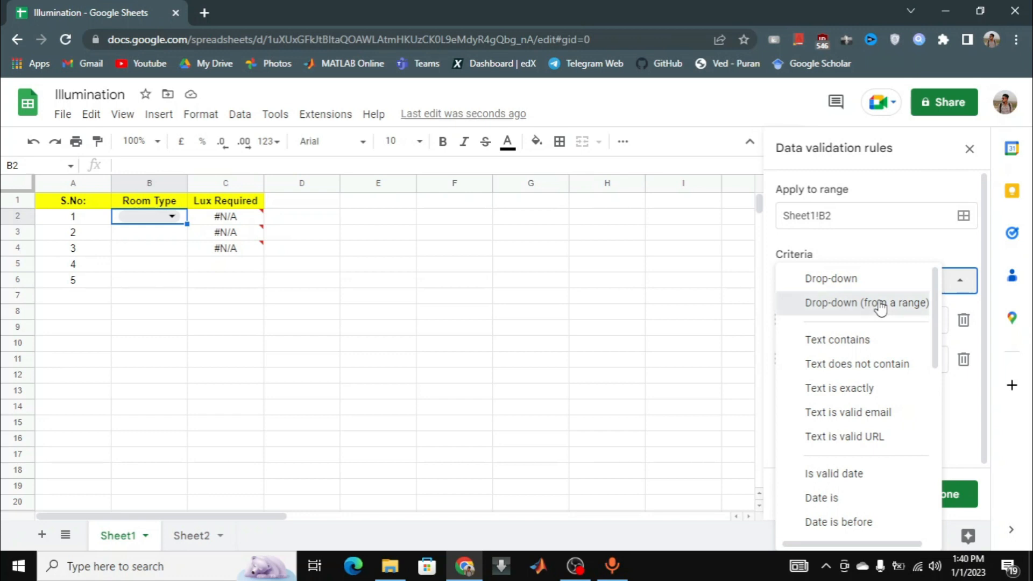
{"action": "left_click", "coordinate": [866, 303]}
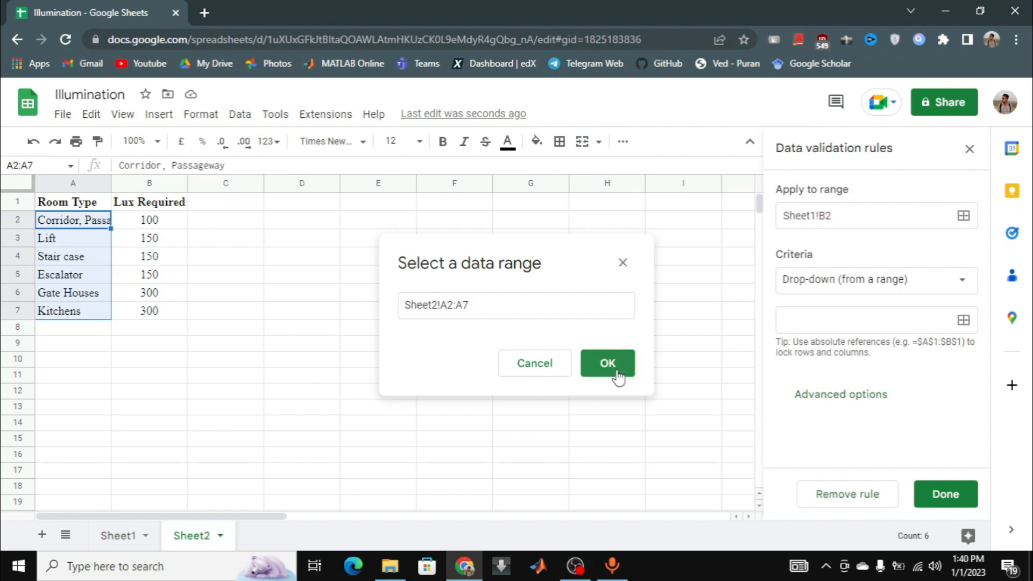
{"action": "left_click", "coordinate": [606, 363]}
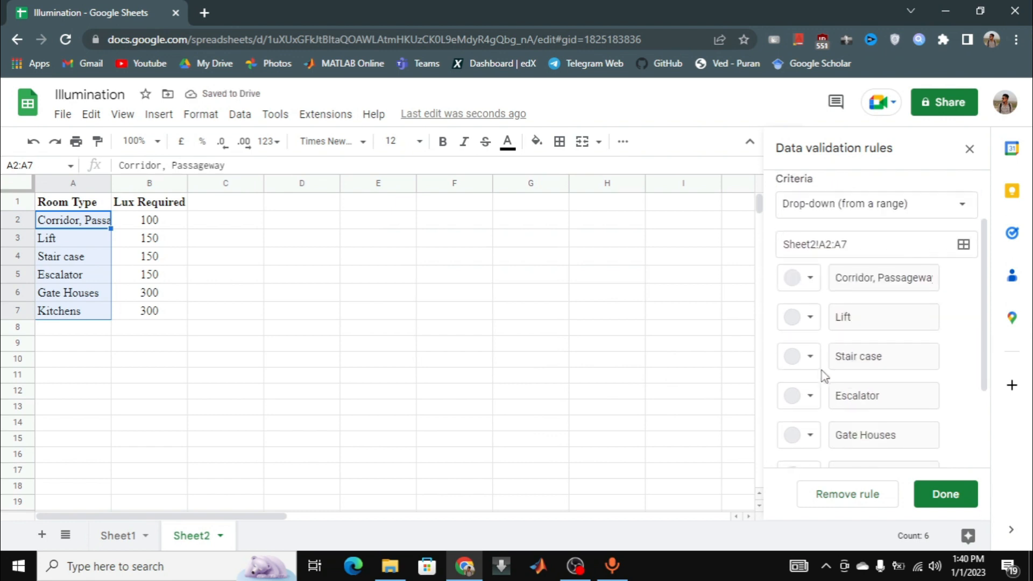
{"action": "left_click", "coordinate": [119, 536]}
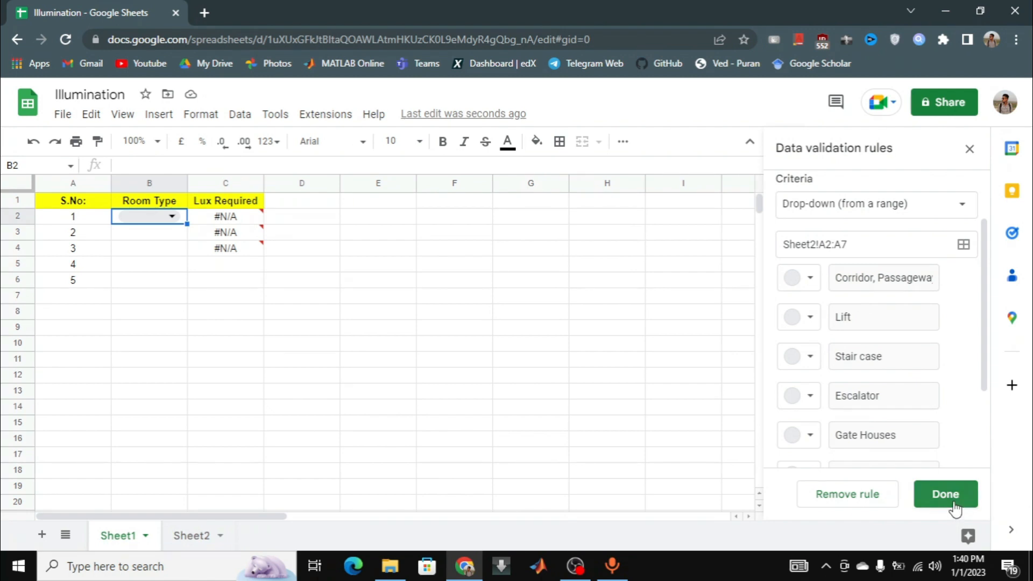
- Save the drop-down rule, choose Lift in B2, and compare with Sheet2's lux table
{"action": "left_click", "coordinate": [945, 494]}
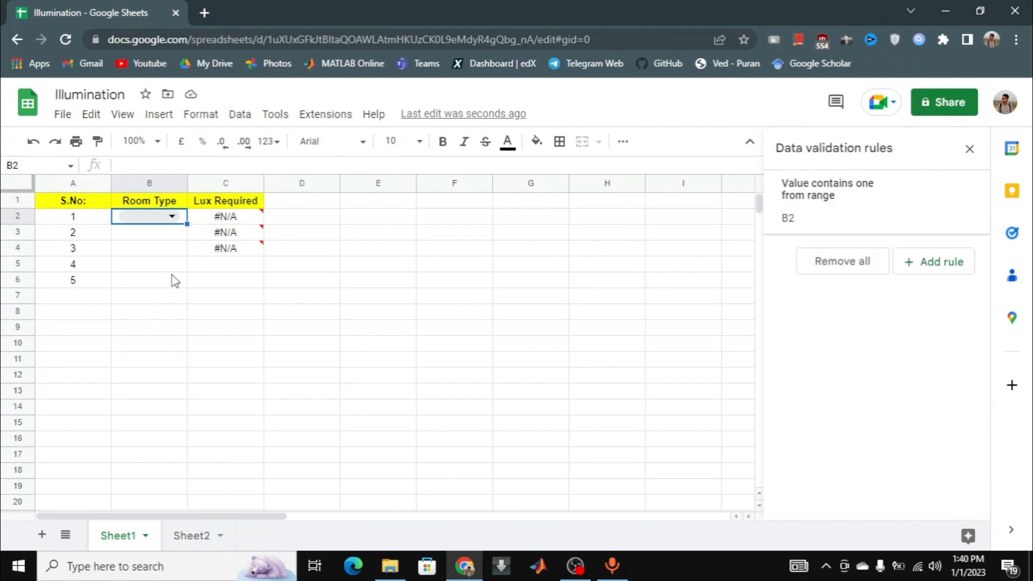
{"action": "left_click", "coordinate": [172, 216]}
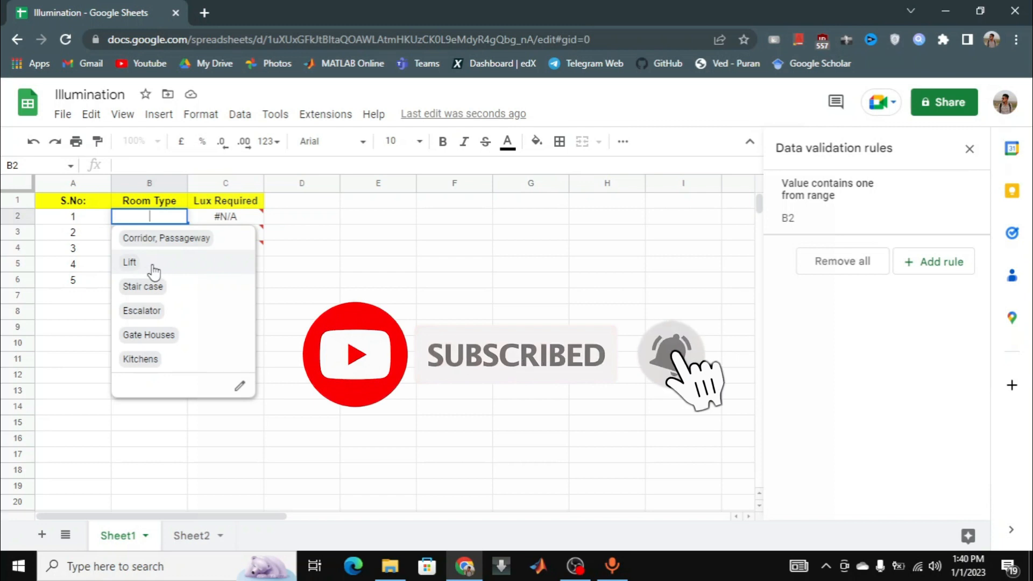
{"action": "left_click", "coordinate": [129, 262]}
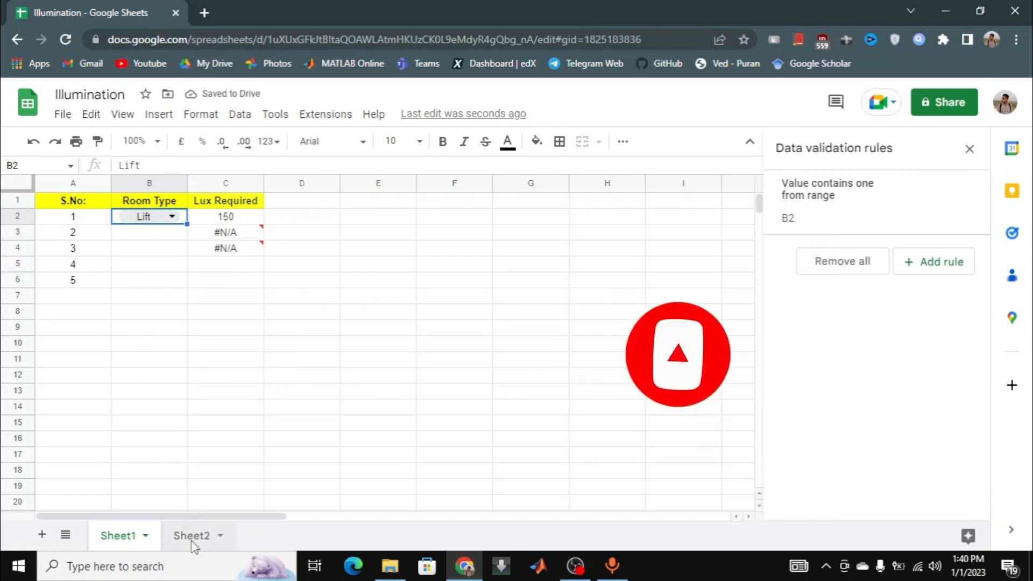
{"action": "left_click", "coordinate": [192, 534]}
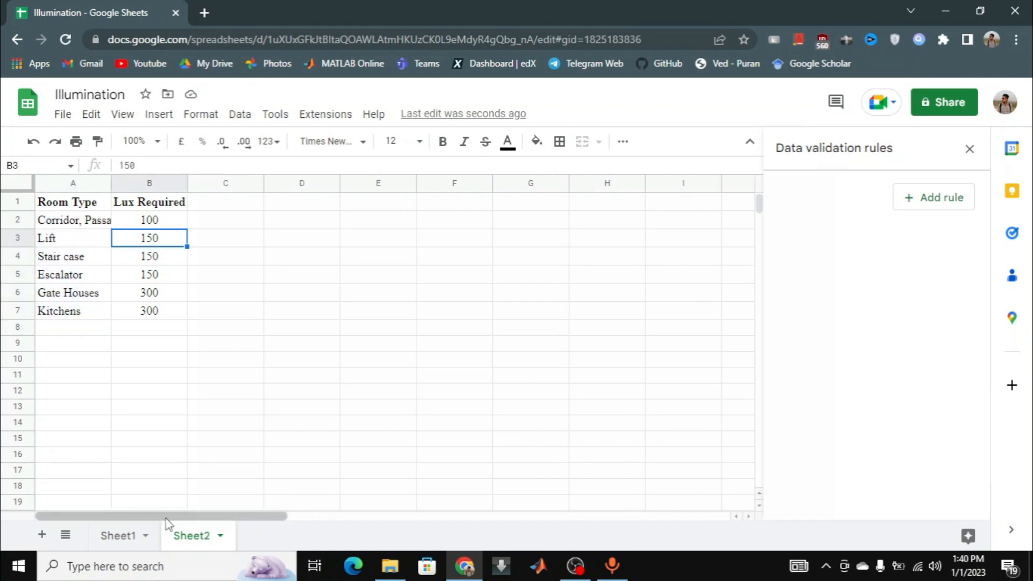
{"action": "left_click", "coordinate": [117, 536]}
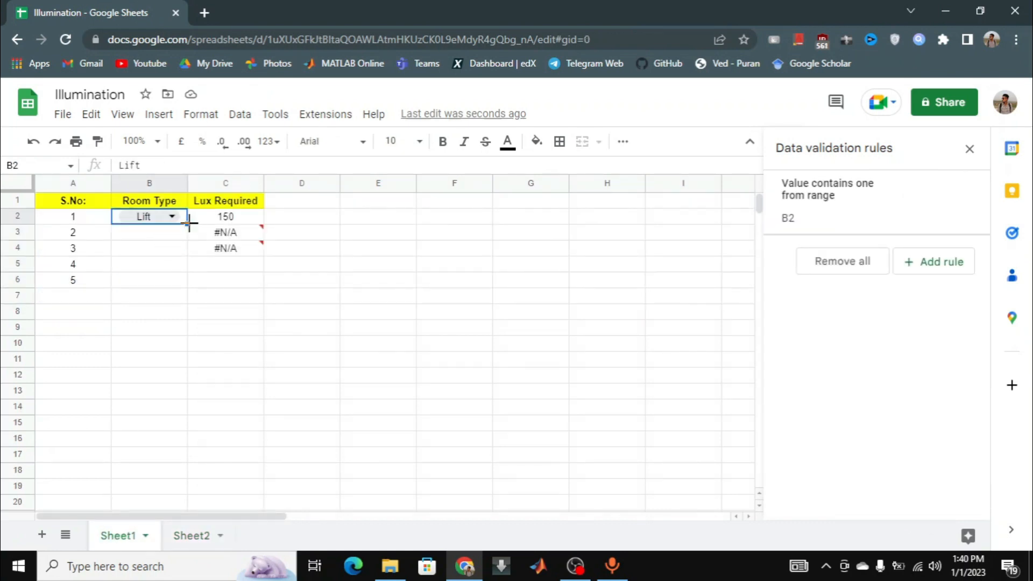
- Fill B2's drop-down to B6, choose Escalator in B3 and Kitchens in B4
{"action": "left_click_drag", "start_coordinate": [187, 224], "coordinate": [188, 279]}
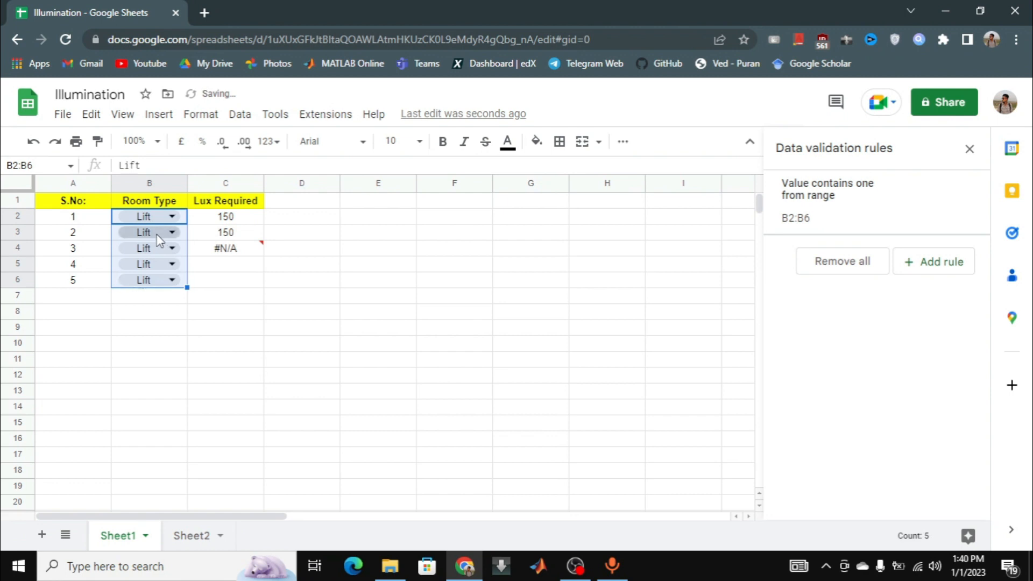
{"action": "left_click", "coordinate": [173, 232]}
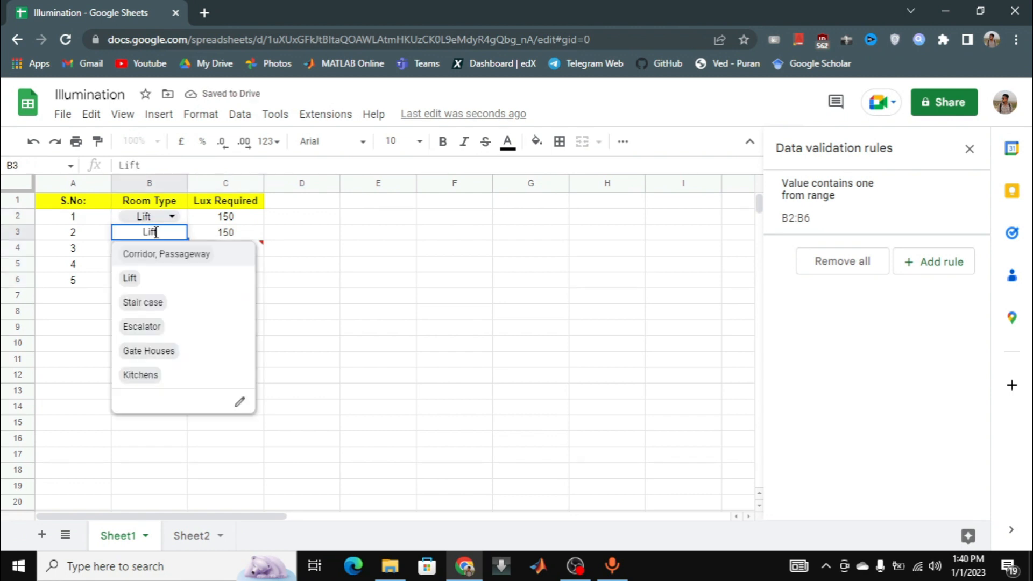
{"action": "mouse_move", "coordinate": [157, 327]}
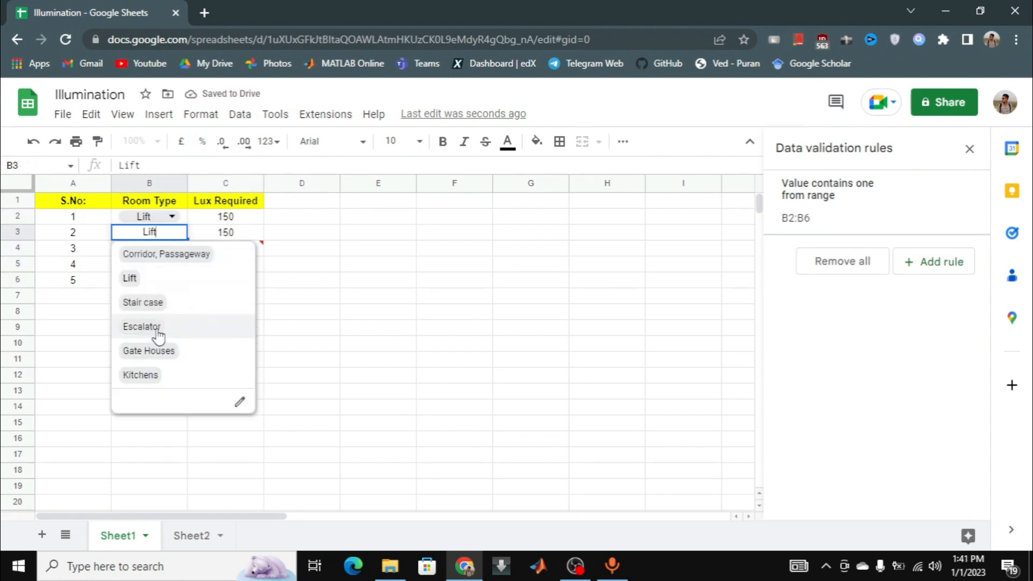
{"action": "left_click", "coordinate": [141, 326]}
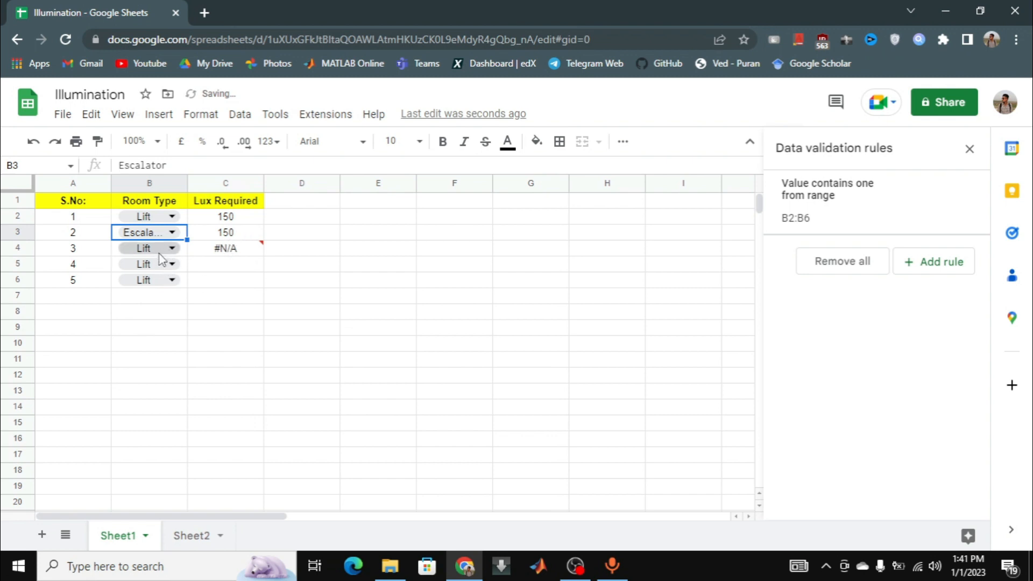
{"action": "left_click", "coordinate": [143, 249]}
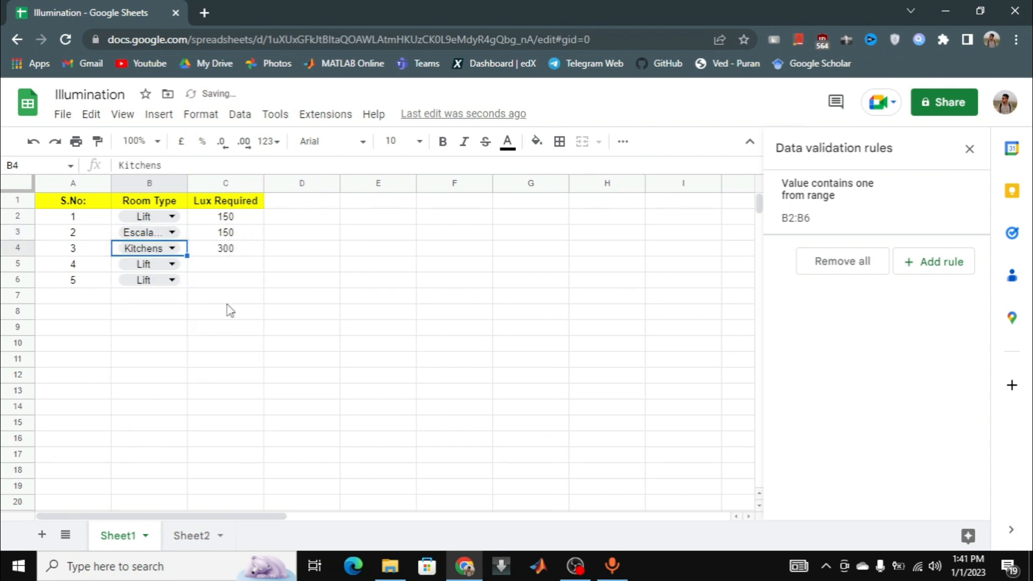
{"action": "left_click", "coordinate": [191, 535]}
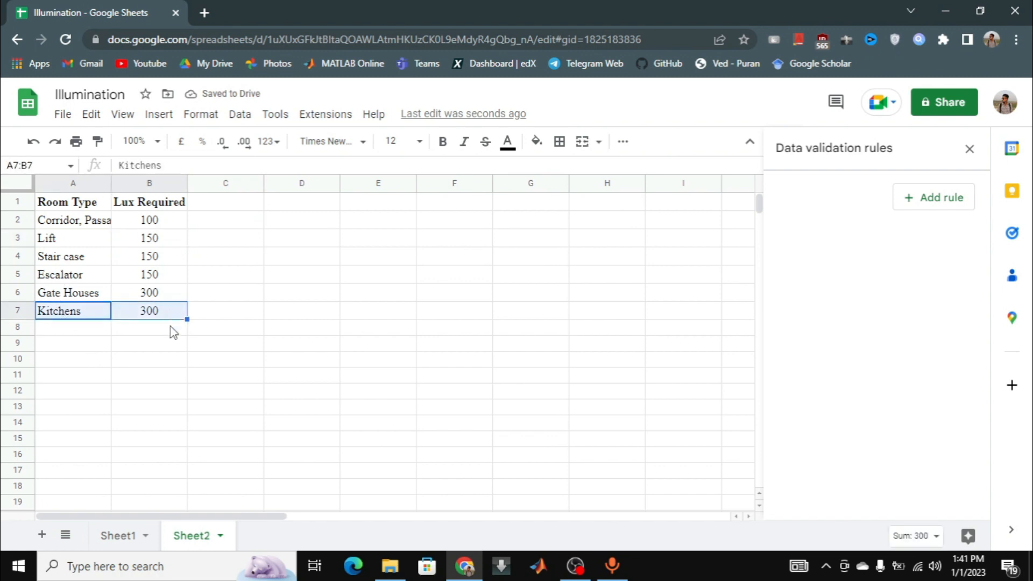
{"action": "left_click", "coordinate": [117, 535]}
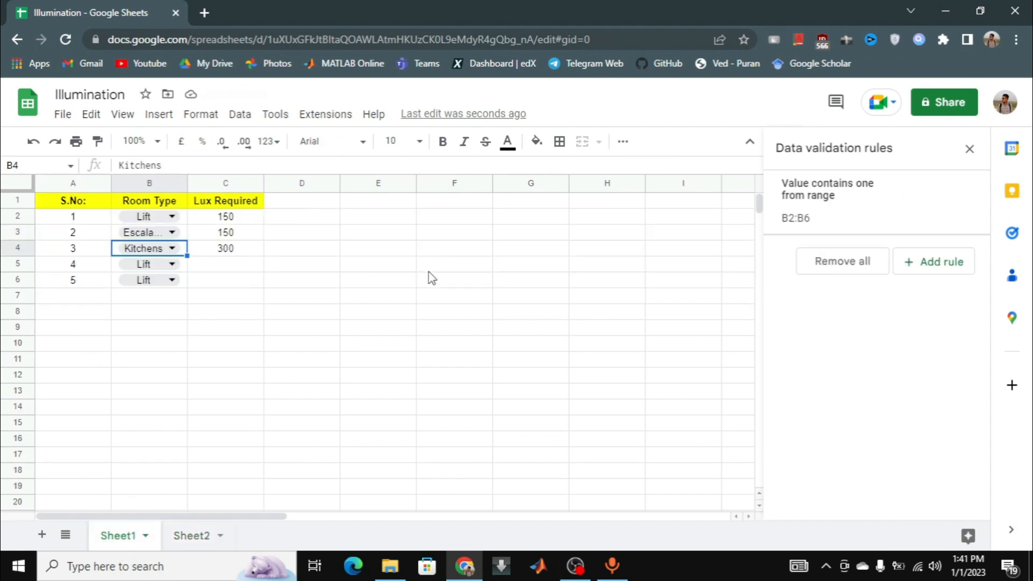